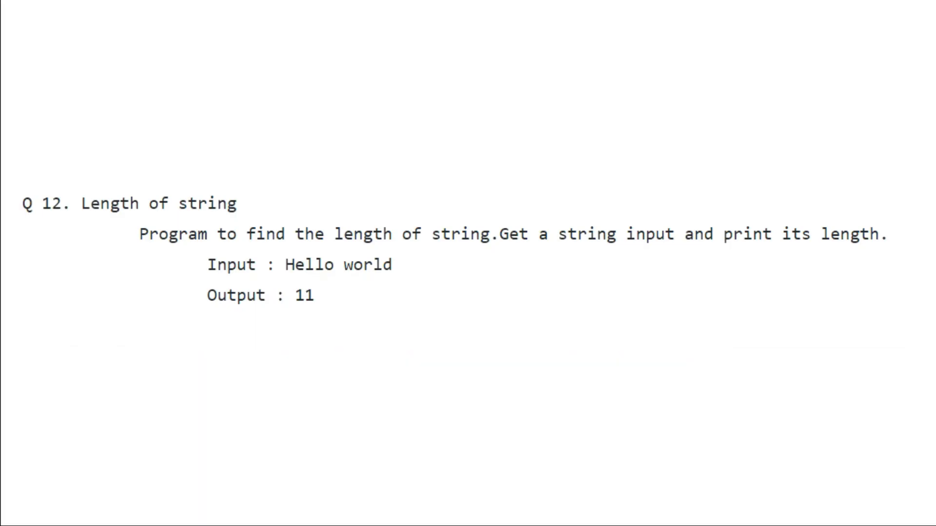
{"action": "mouse_move", "coordinate": [79, 191]}
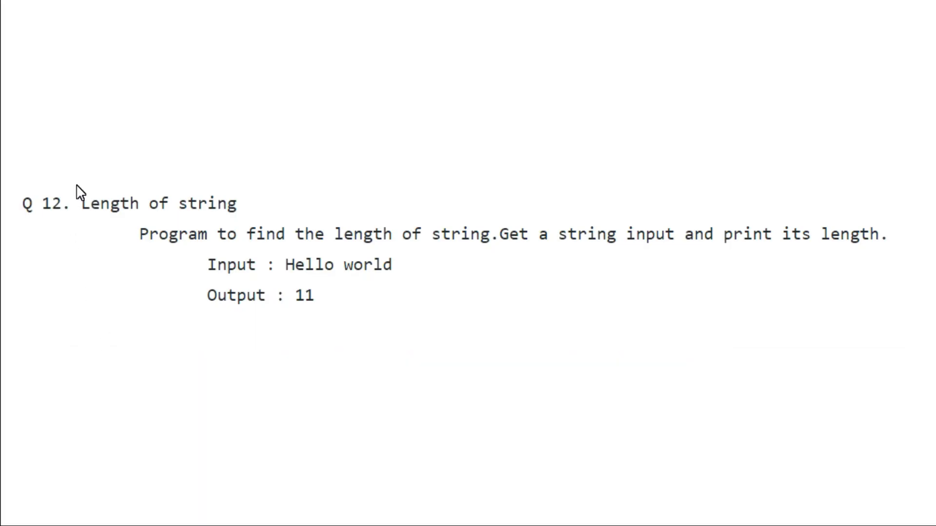
{"action": "mouse_move", "coordinate": [248, 210]}
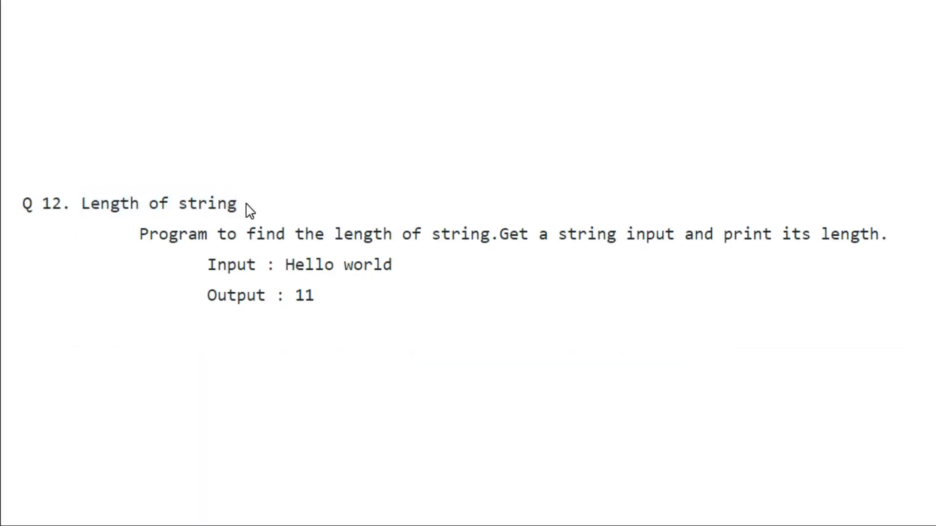
{"action": "mouse_move", "coordinate": [385, 233]}
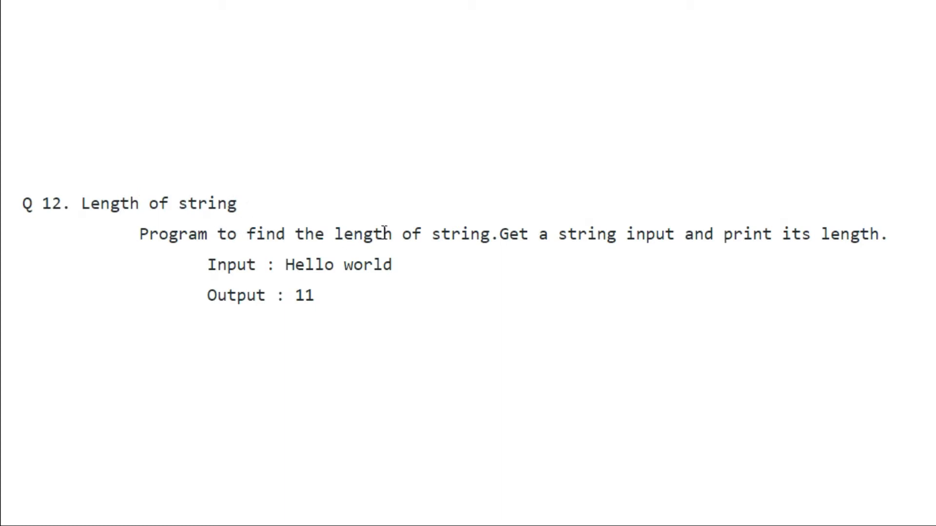
- Point out the sample input Hello world and its expected output 11
{"action": "double_click", "coordinate": [362, 232]}
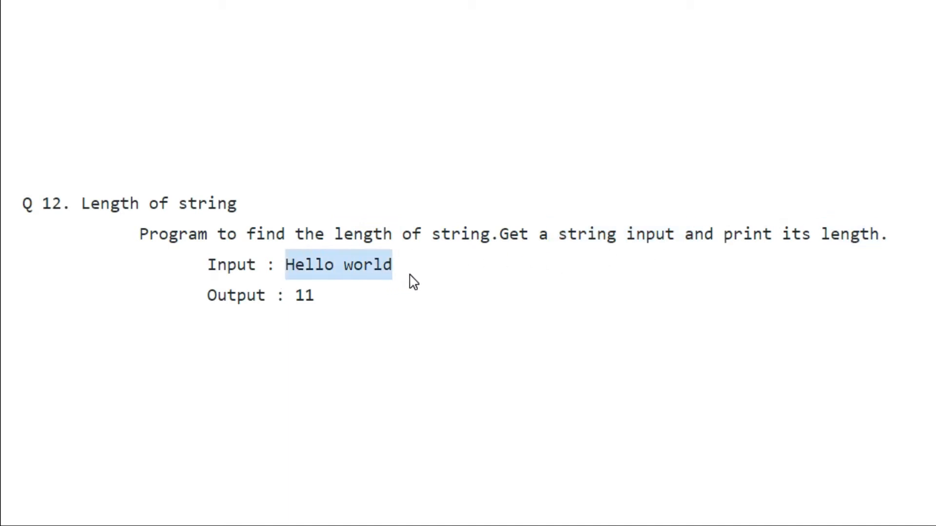
{"action": "double_click", "coordinate": [300, 294]}
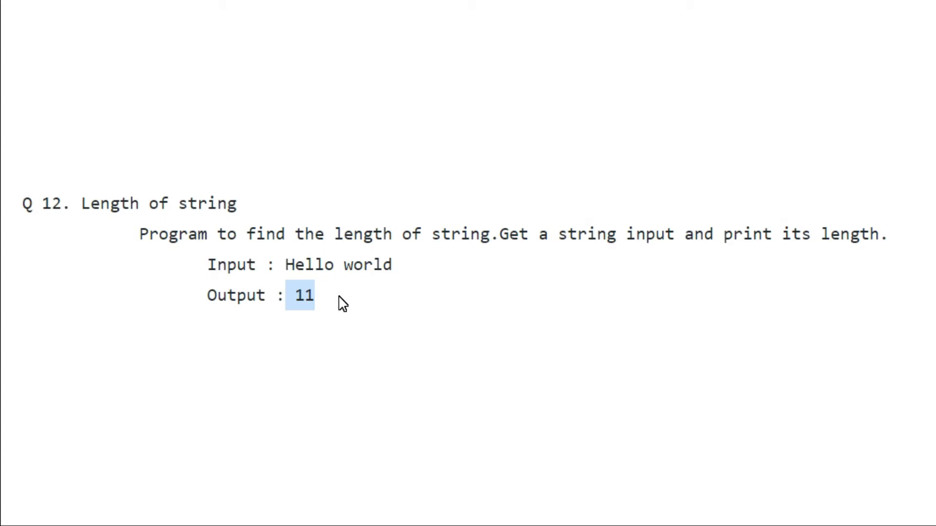
{"action": "mouse_move", "coordinate": [333, 185]}
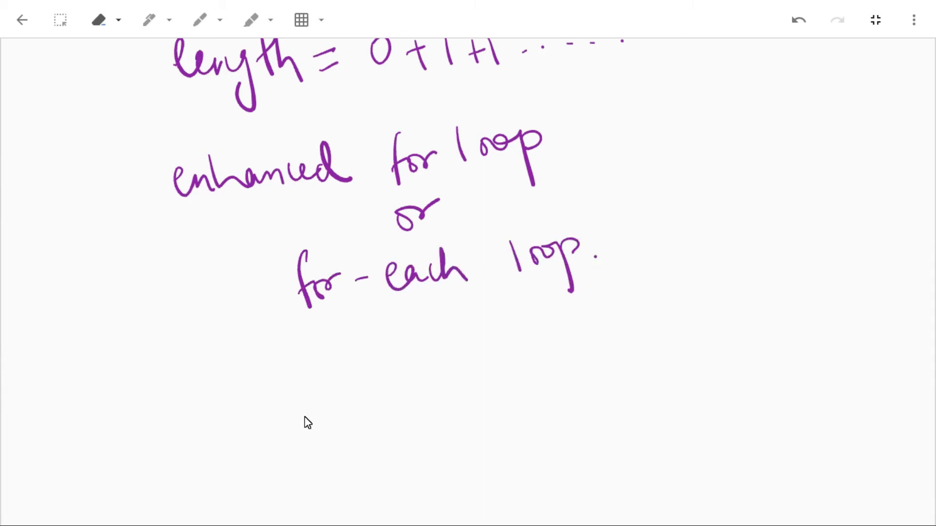
{"action": "mouse_move", "coordinate": [389, 392]}
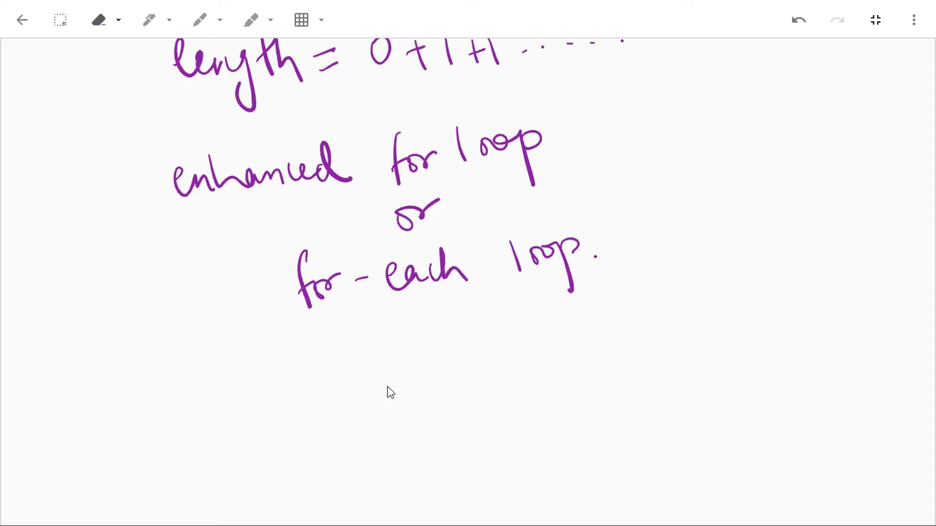
{"action": "mouse_move", "coordinate": [384, 403]}
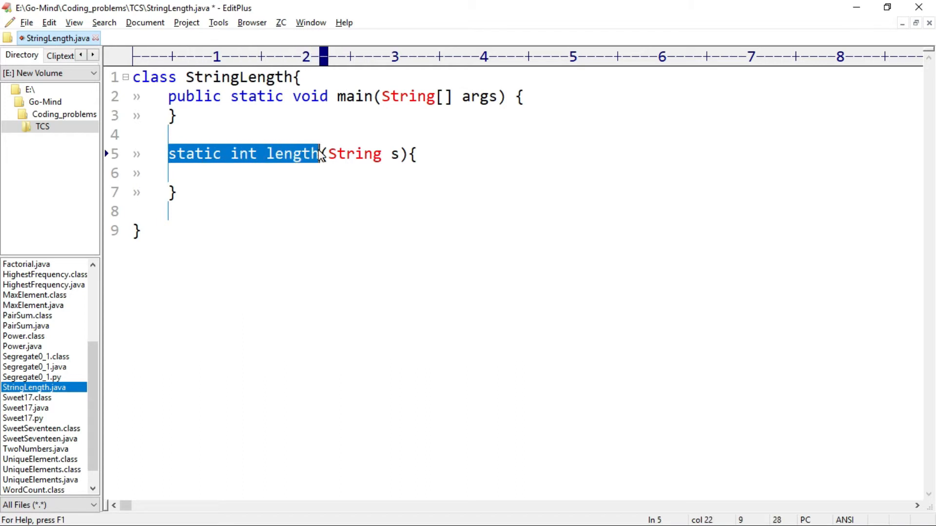
{"action": "mouse_move", "coordinate": [321, 160]}
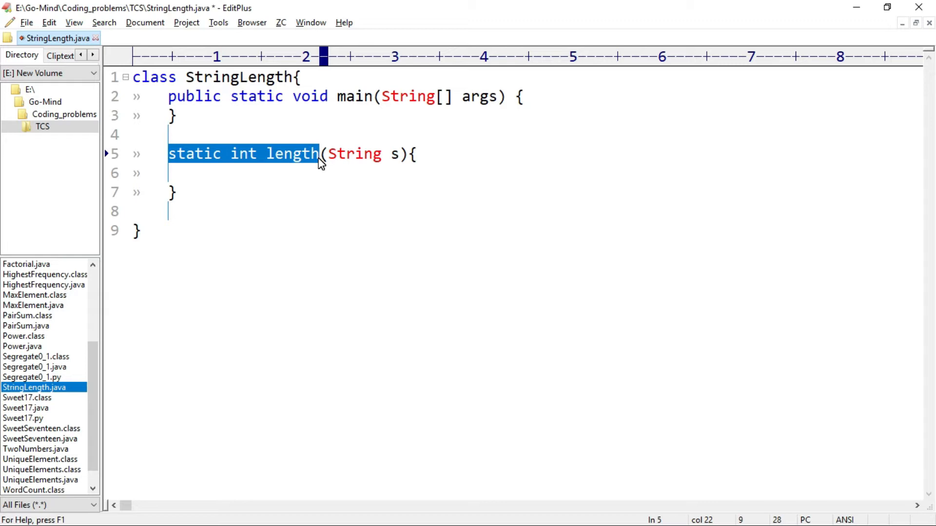
{"action": "double_click", "coordinate": [243, 154]}
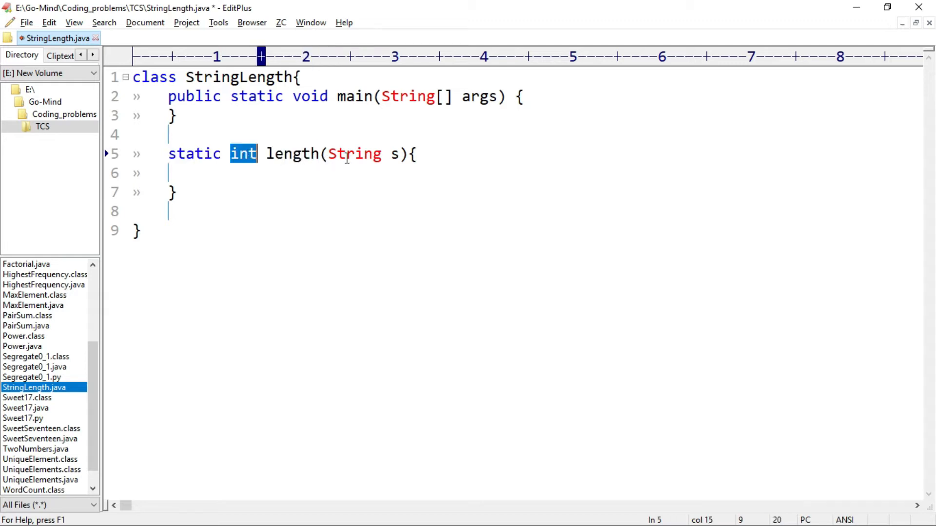
{"action": "left_click", "coordinate": [395, 154]}
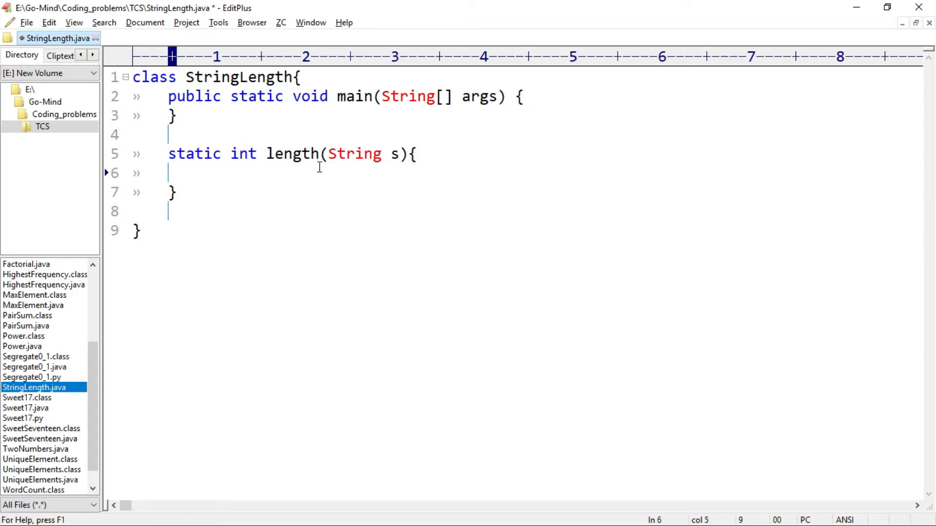
{"action": "key", "text": "Tab"}
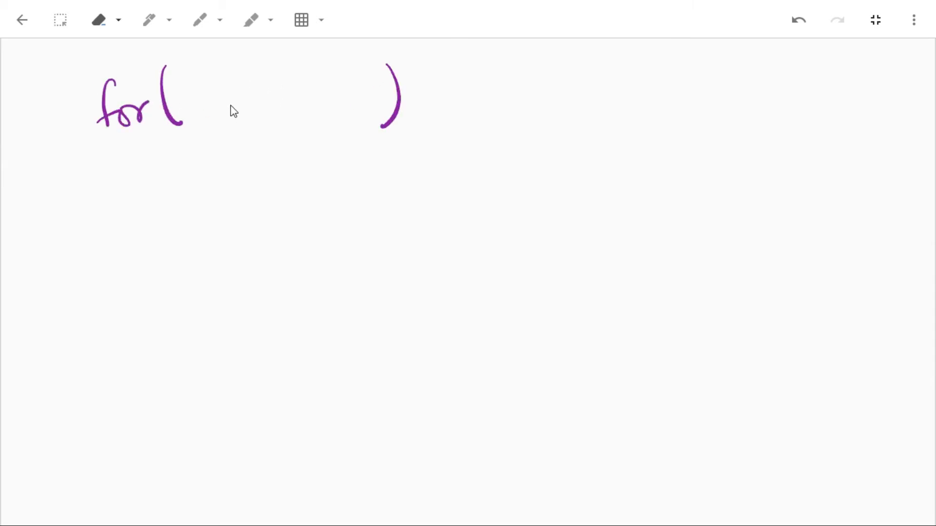
- Draw the brace arrow under the first blank of the for( _ : _ ) sketch
{"action": "left_click", "coordinate": [272, 85]}
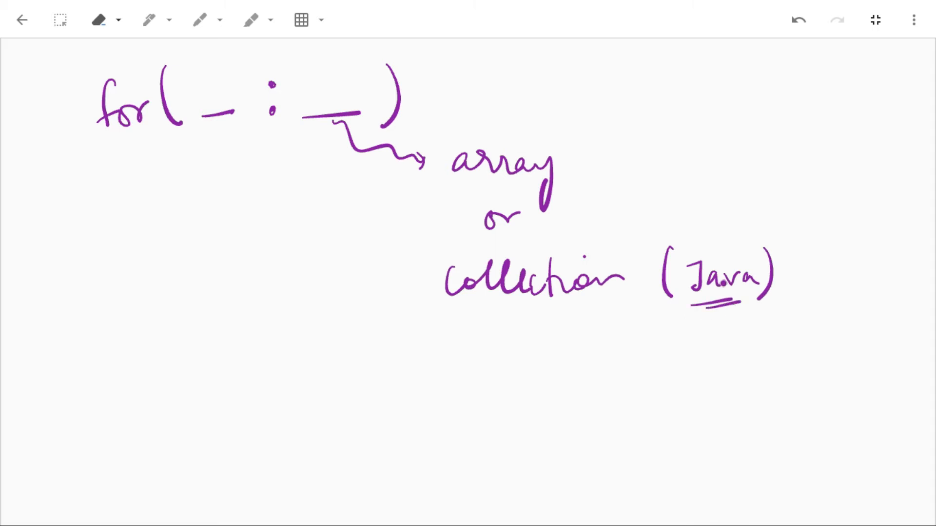
{"action": "left_click_drag", "start_coordinate": [211, 123], "coordinate": [206, 197]}
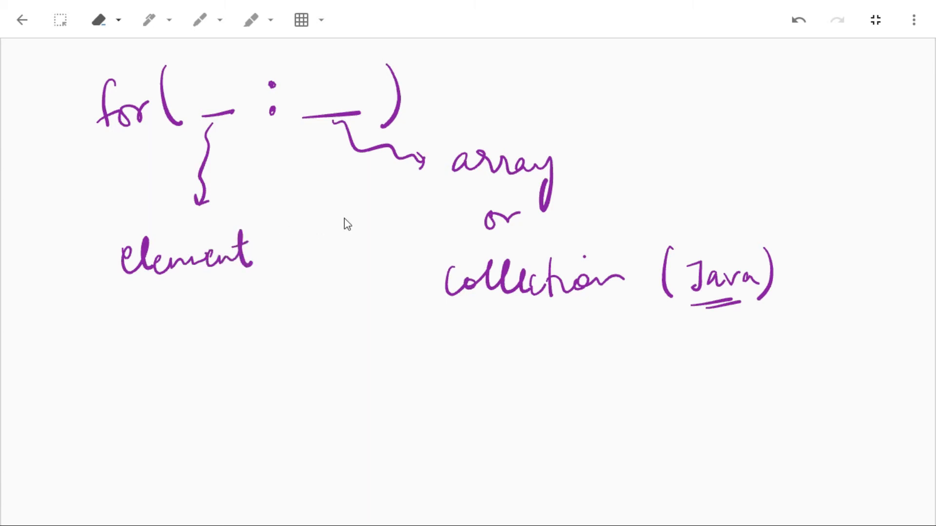
{"action": "mouse_move", "coordinate": [384, 363]}
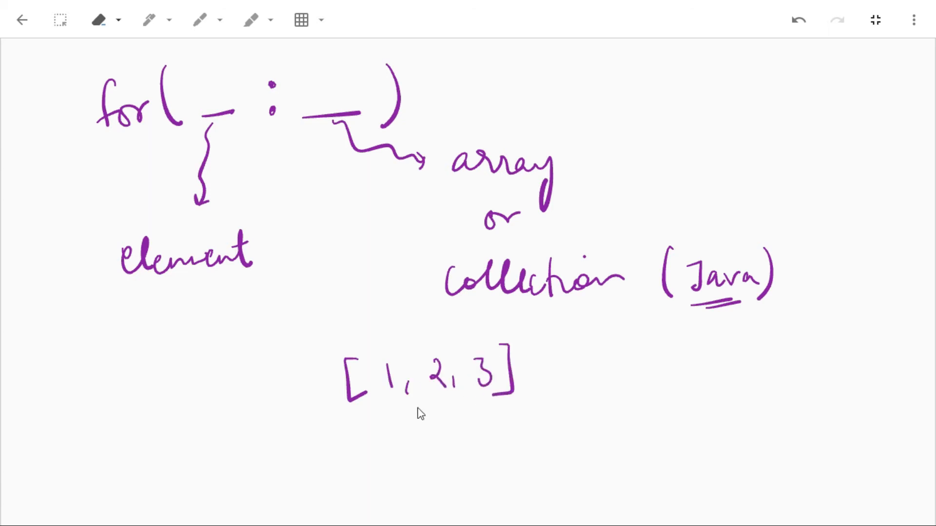
{"action": "mouse_move", "coordinate": [134, 304]}
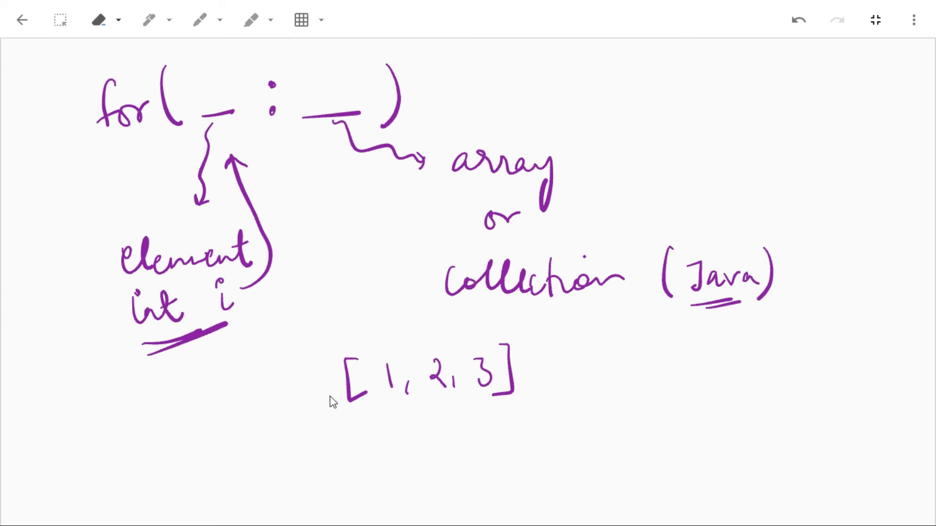
{"action": "mouse_move", "coordinate": [282, 433]}
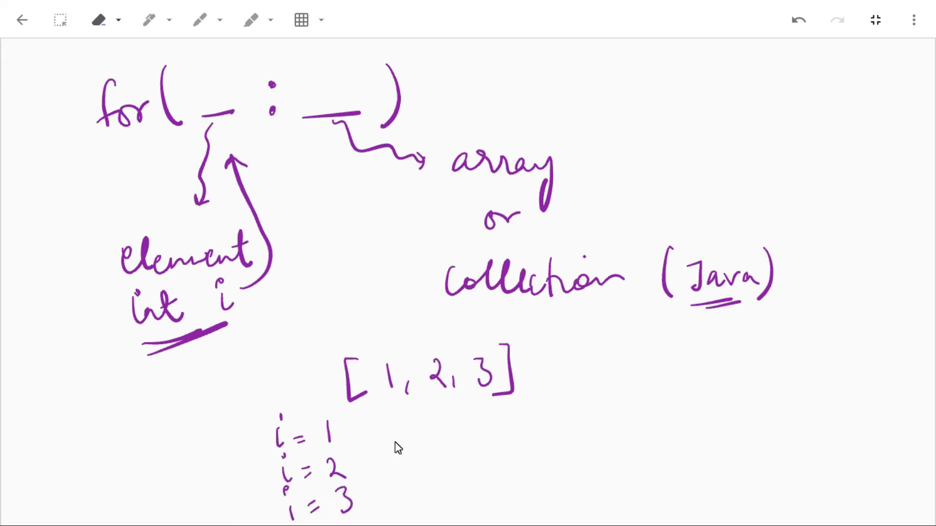
- Scroll down the Keep drawing to make room for the toCharArray() notes
{"action": "scroll", "scroll_direction": "down", "scroll_amount": 3}
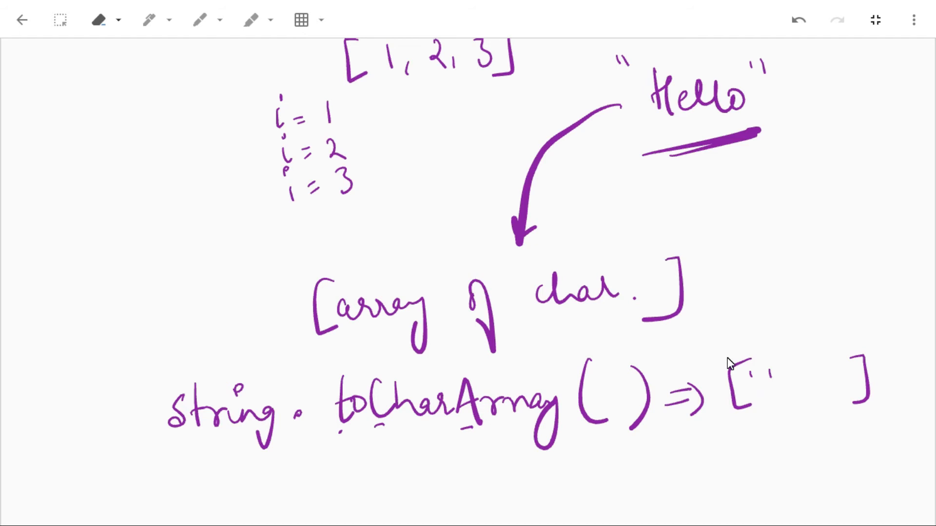
{"action": "scroll", "scroll_direction": "down", "scroll_amount": 3}
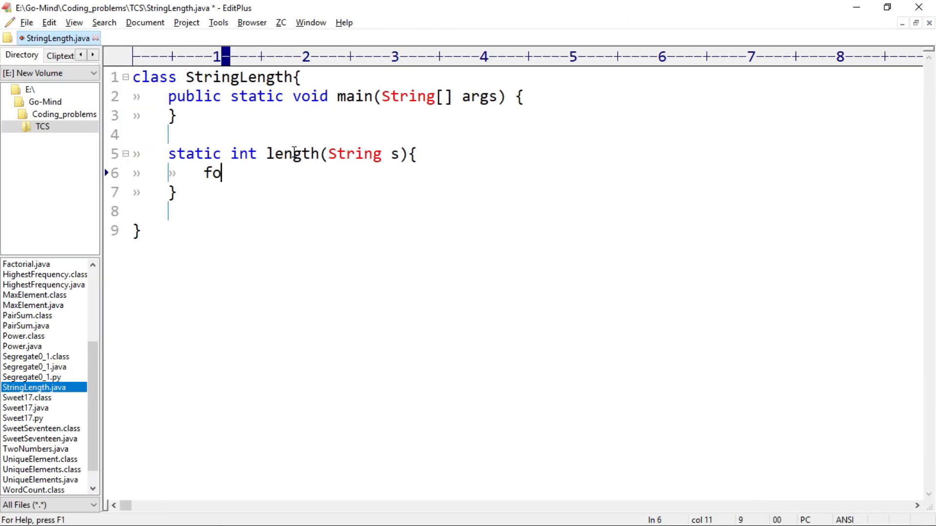
- Write the for(char c : s.toCharArray()) loop incrementing the misspelt lenght
{"action": "type", "text": "r()"}
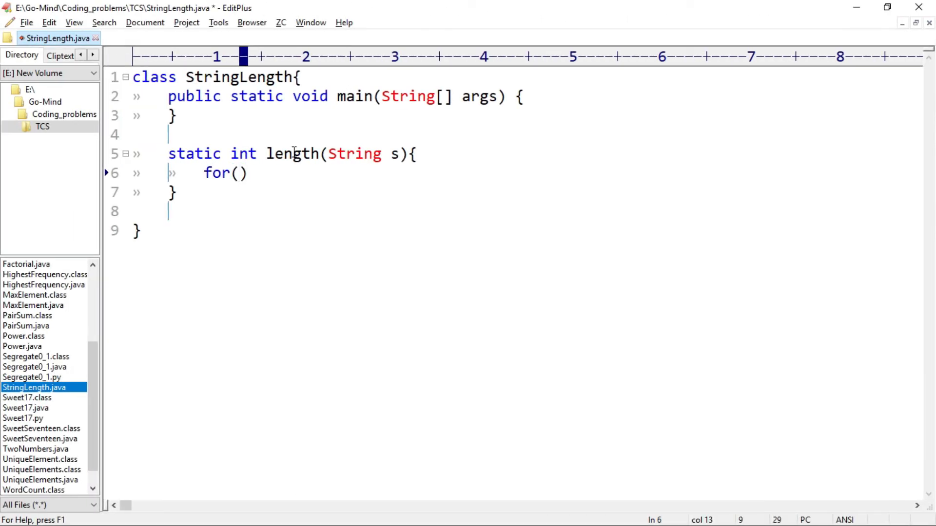
{"action": "type", "text": ":"}
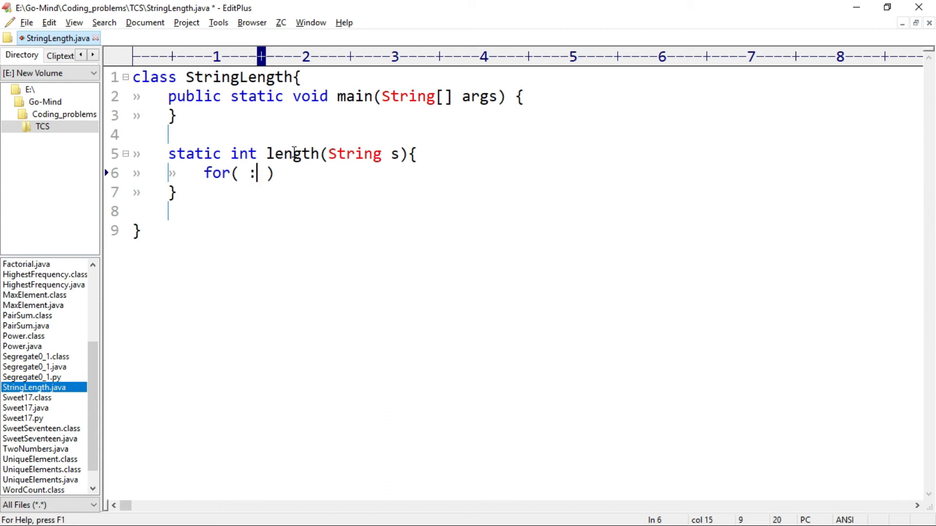
{"action": "type", "text": "char"}
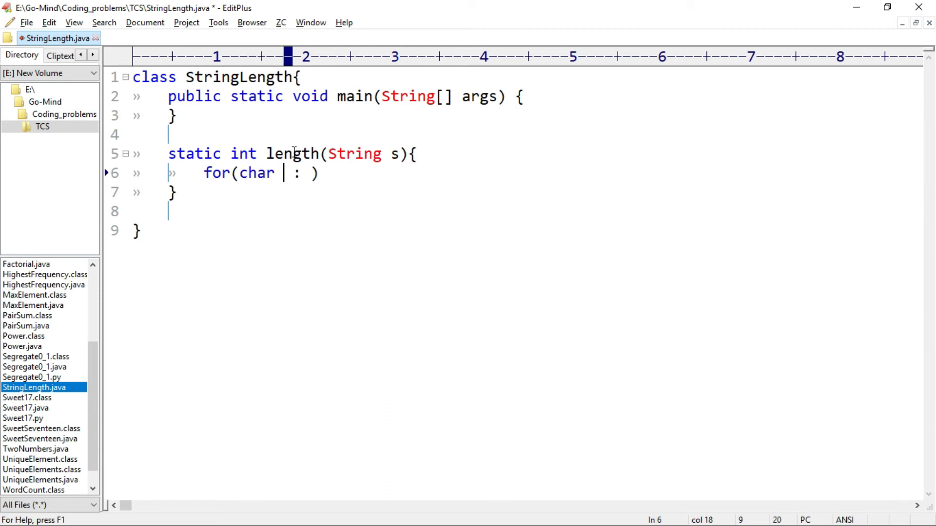
{"action": "type", "text": "c"}
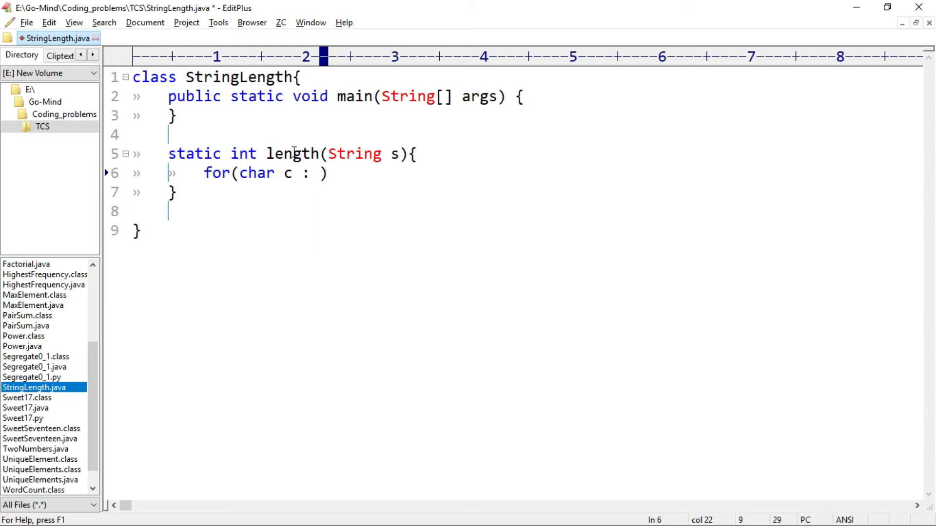
{"action": "type", "text": "s"}
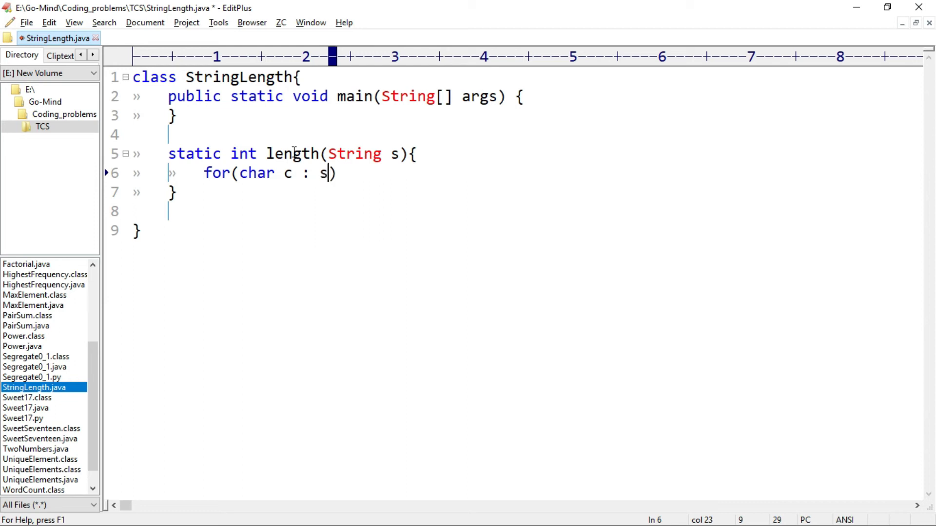
{"action": "type", "text": ".toChar"}
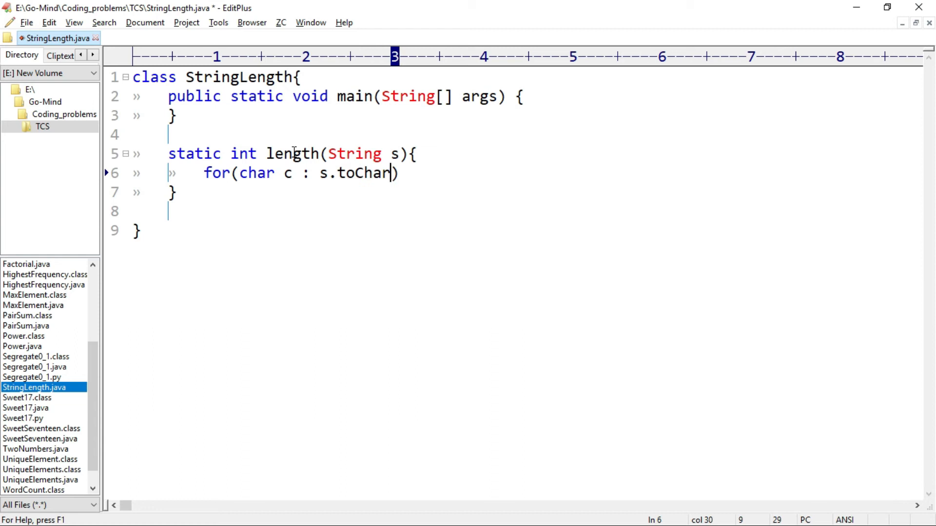
{"action": "type", "text": "Array()"}
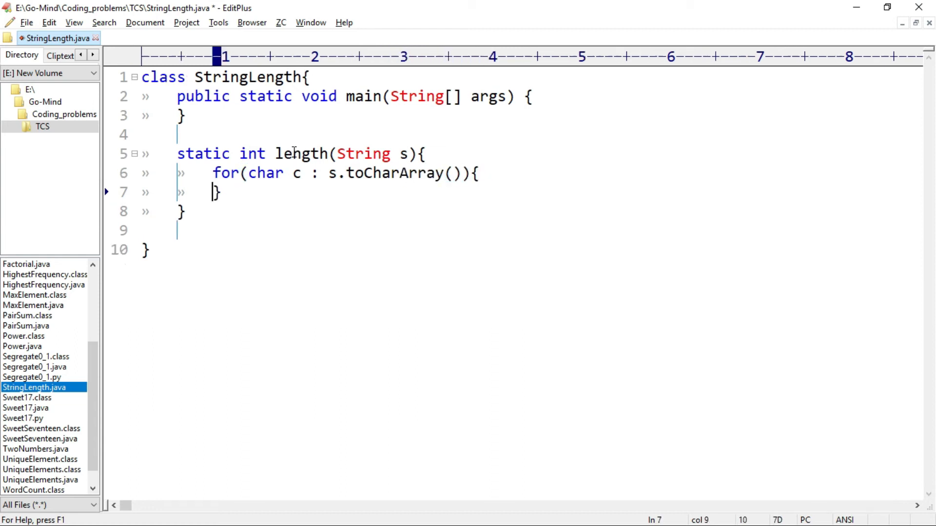
{"action": "type", "text": "lenght++;"}
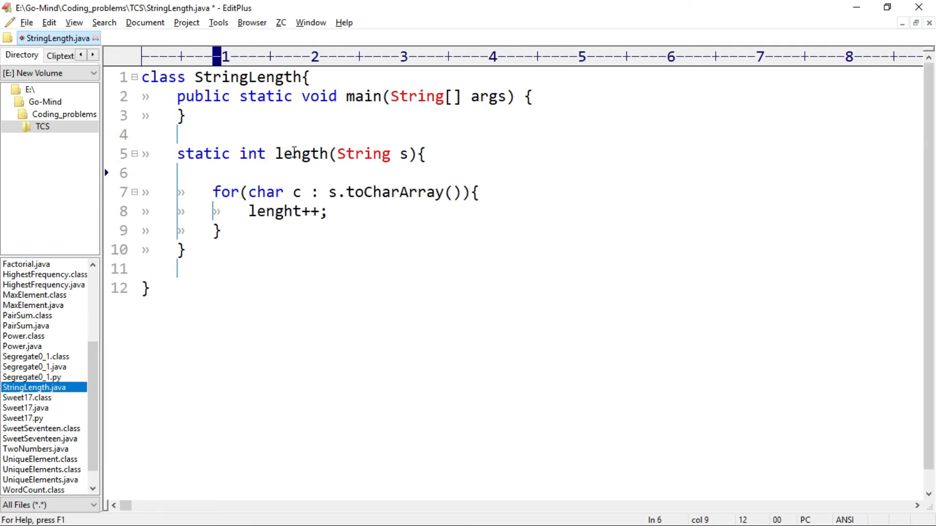
- Add int length = 0; before the loop and return length; after it
{"action": "type", "text": "int length = 0;"}
{"action": "type", "text": "r"}
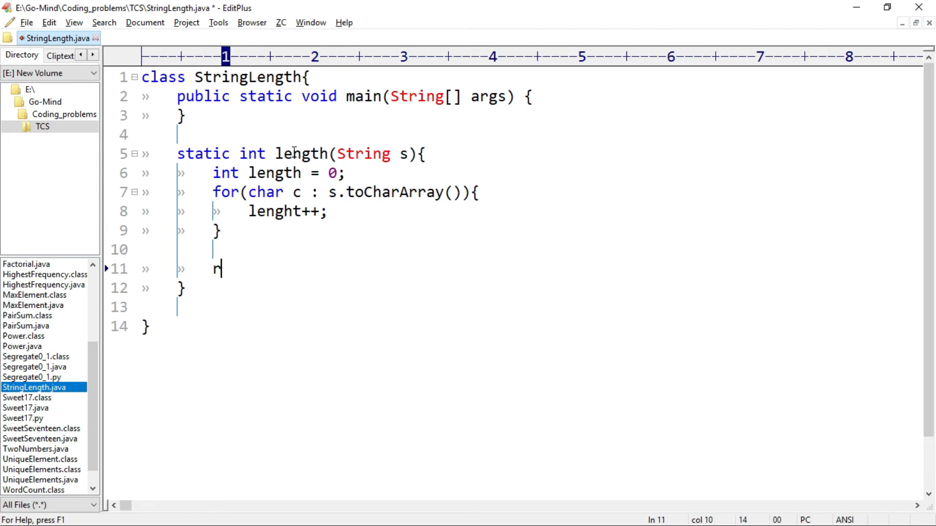
{"action": "type", "text": "eturn leng"}
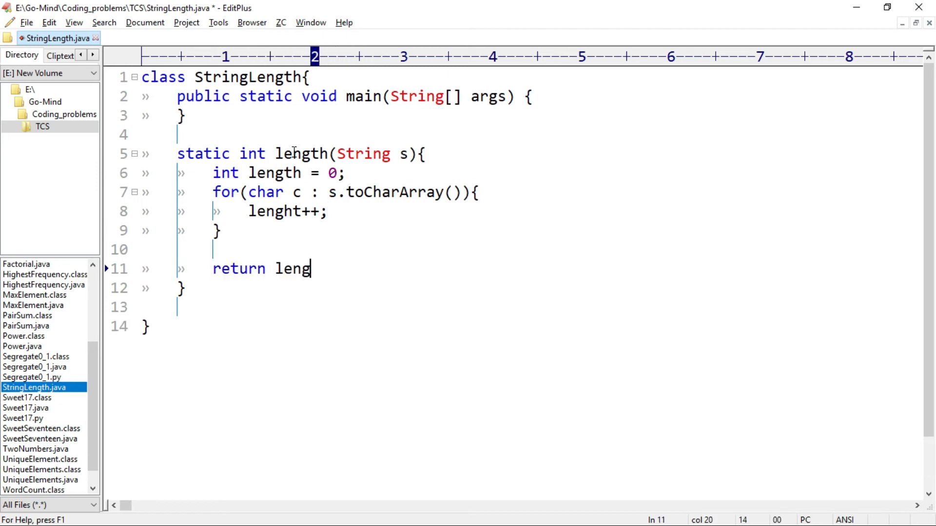
{"action": "type", "text": "th;"}
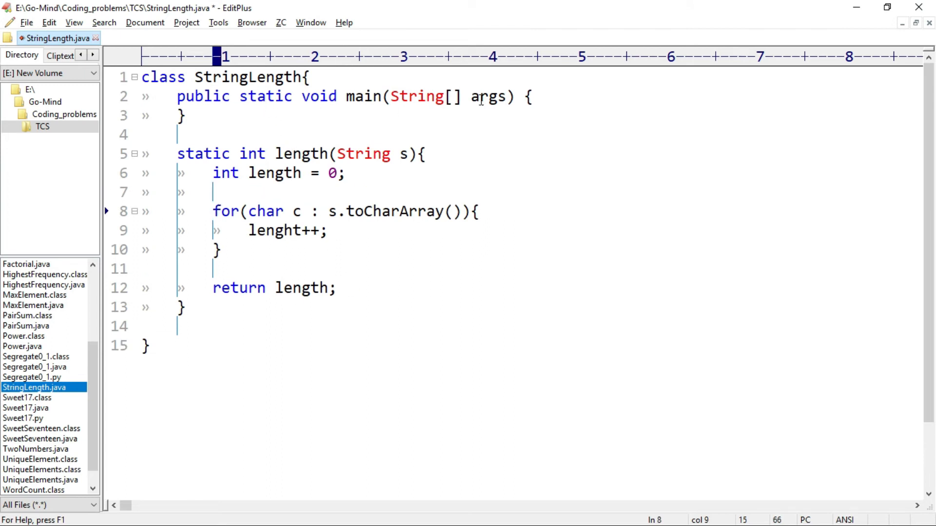
- Start main with Scanner sc = new Scanner(
{"action": "type", "text": "Scann"}
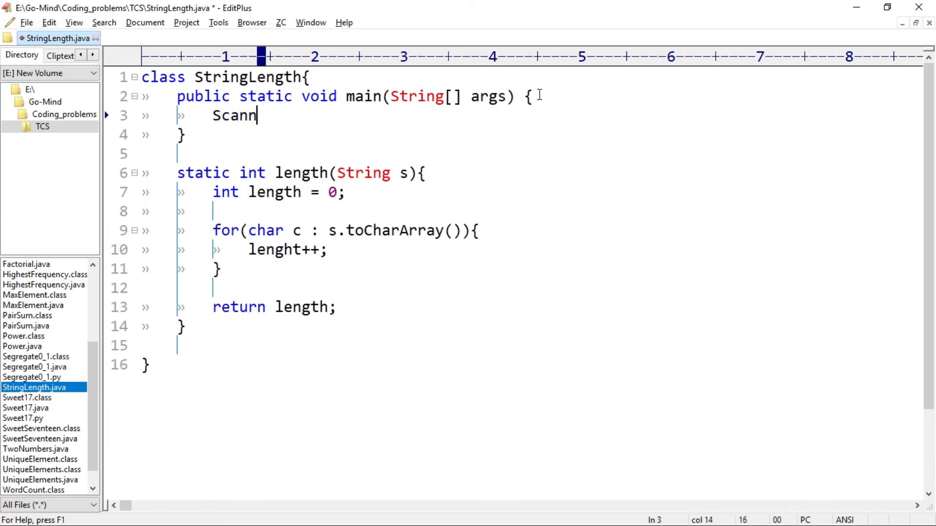
{"action": "type", "text": "er sc = new Scanner("}
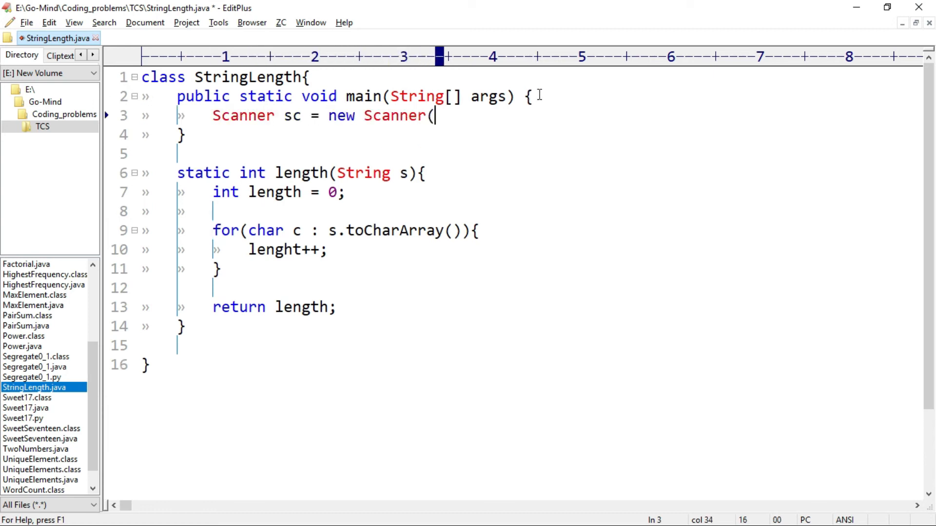
- Finish the Scanner on System.in and read String s = sc.nextLine()
{"action": "type", "text": "System.in);"}
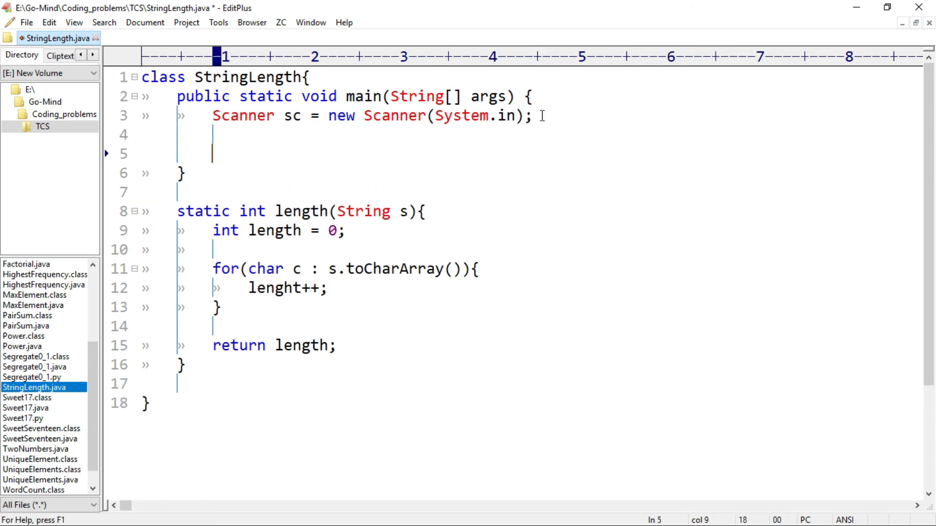
{"action": "type", "text": "String"}
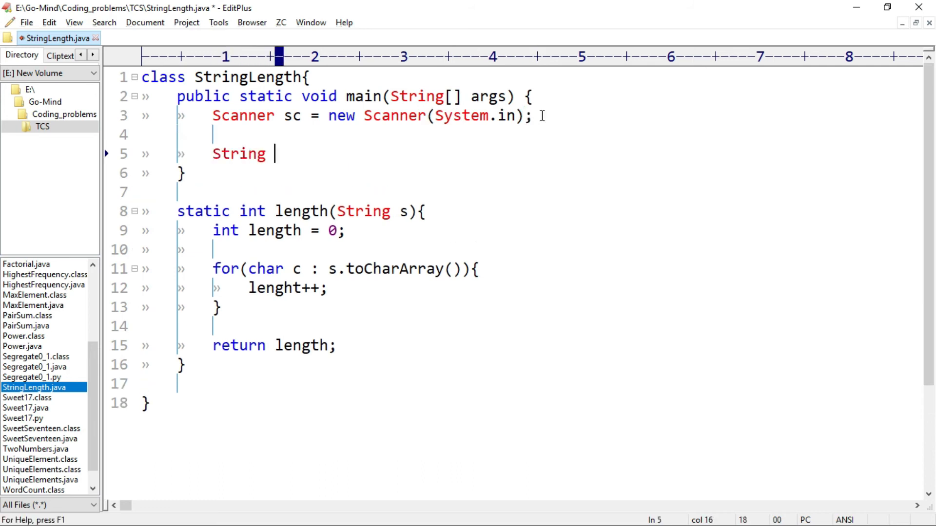
{"action": "type", "text": "s = s"}
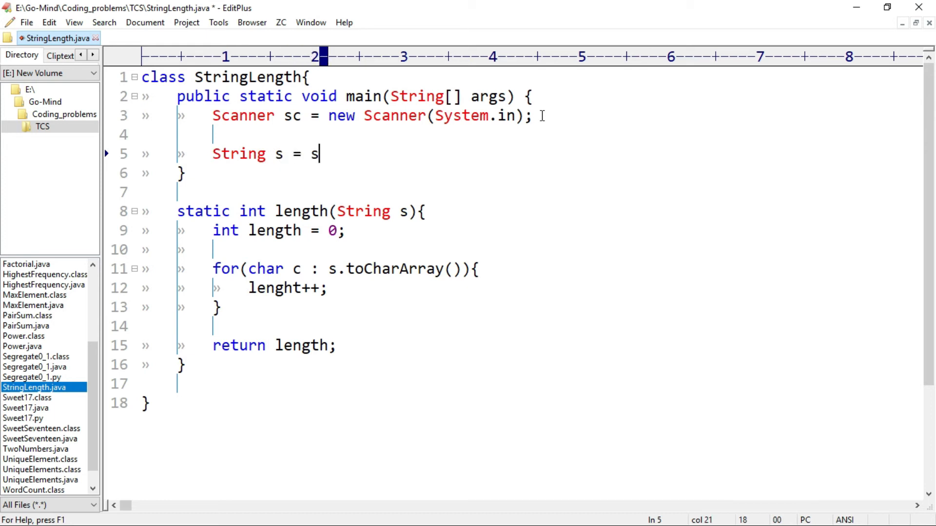
{"action": "type", "text": "c.next"}
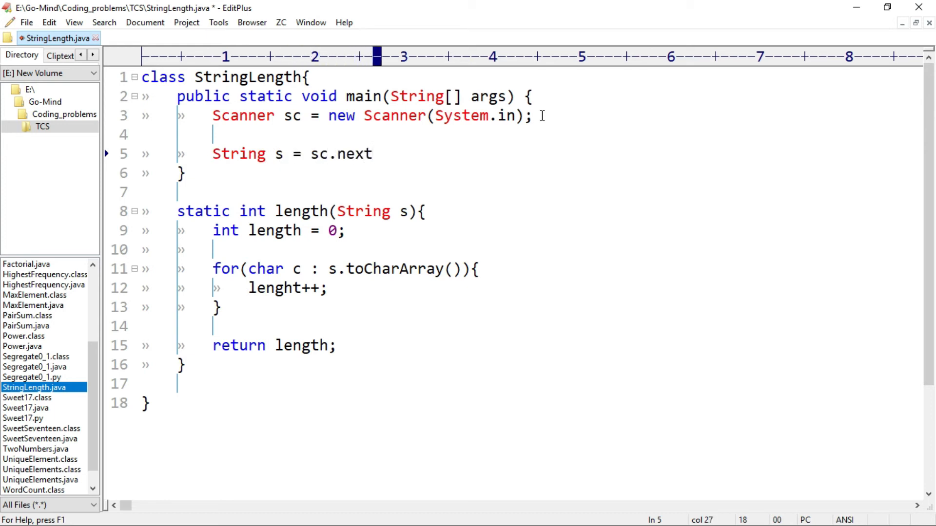
{"action": "type", "text": "Line();"}
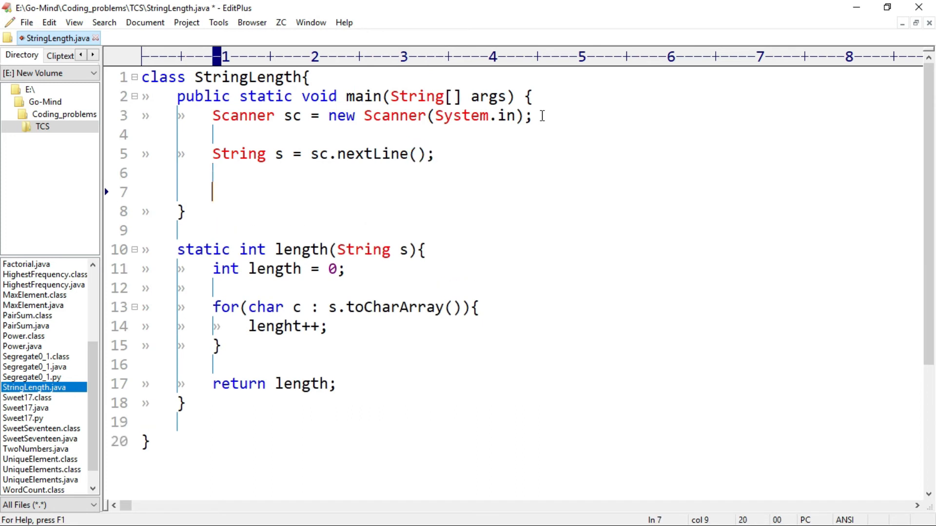
- Print the result with System.out.println(length(s));
{"action": "type", "text": "length()"}
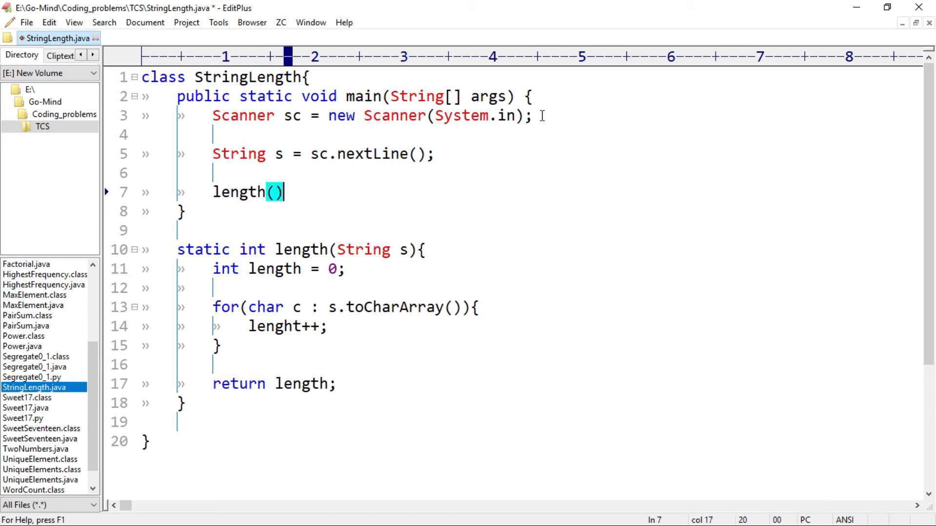
{"action": "type", "text": "s;"}
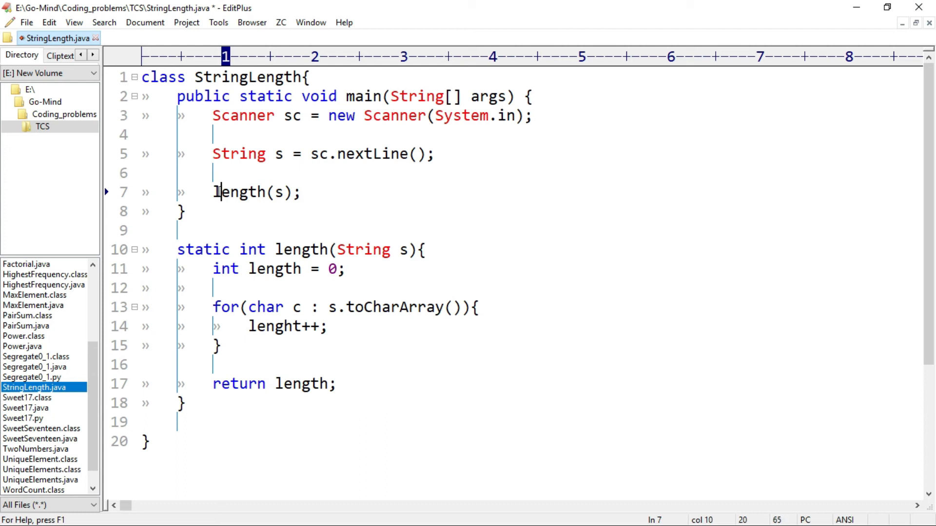
{"action": "type", "text": "System.out.println("}
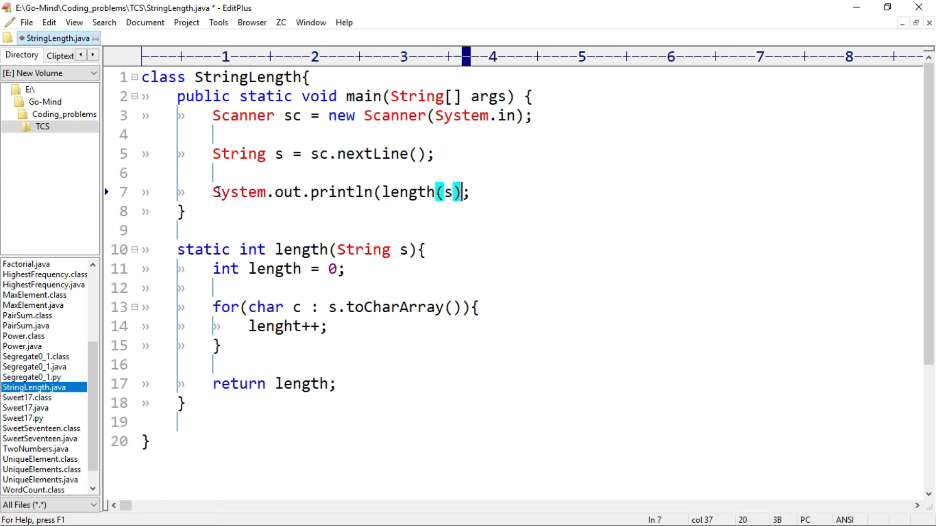
- Add import java.util.Scanner; at the top of the file
{"action": "key", "text": "Right"}
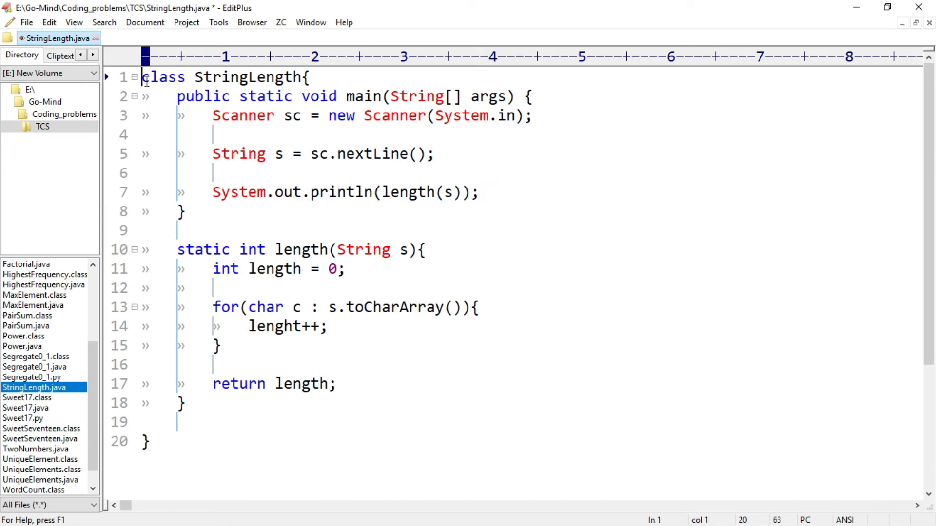
{"action": "type", "text": "import java.ut"}
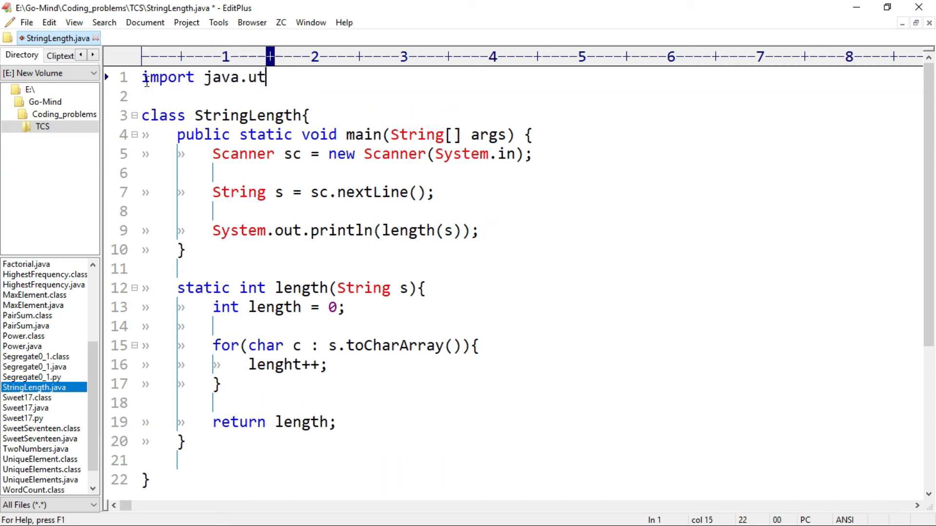
{"action": "type", "text": "il.Scanner;"}
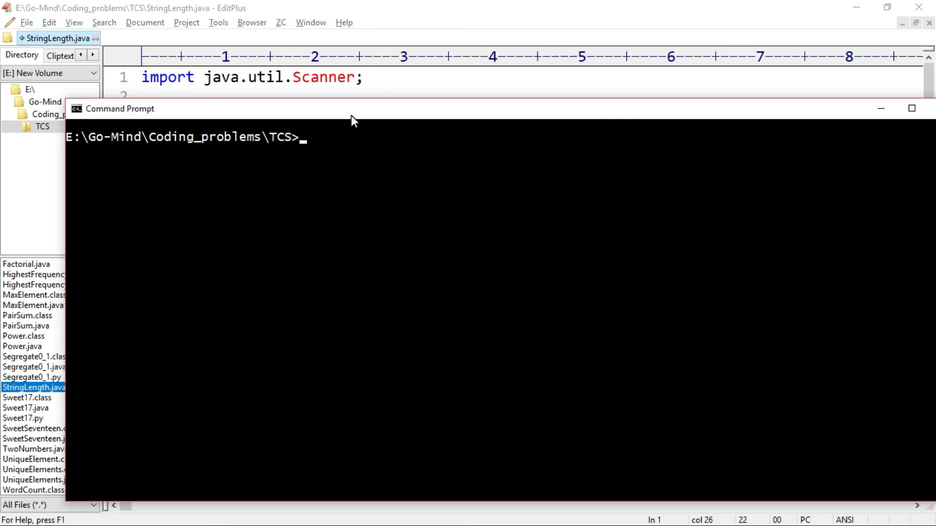
- Compile with javac StringLength.java and begin the next command with 'ja'
{"action": "type", "text": "javac"}
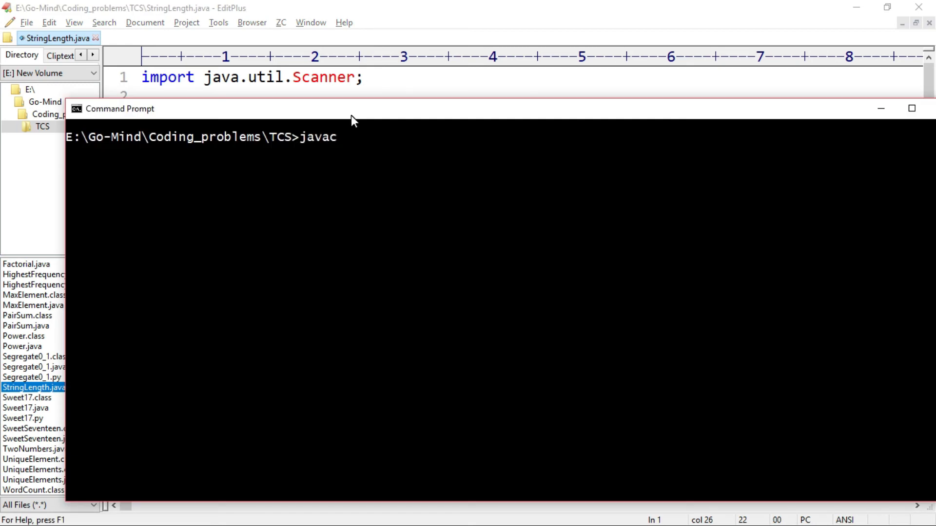
{"action": "type", "text": "StringL"}
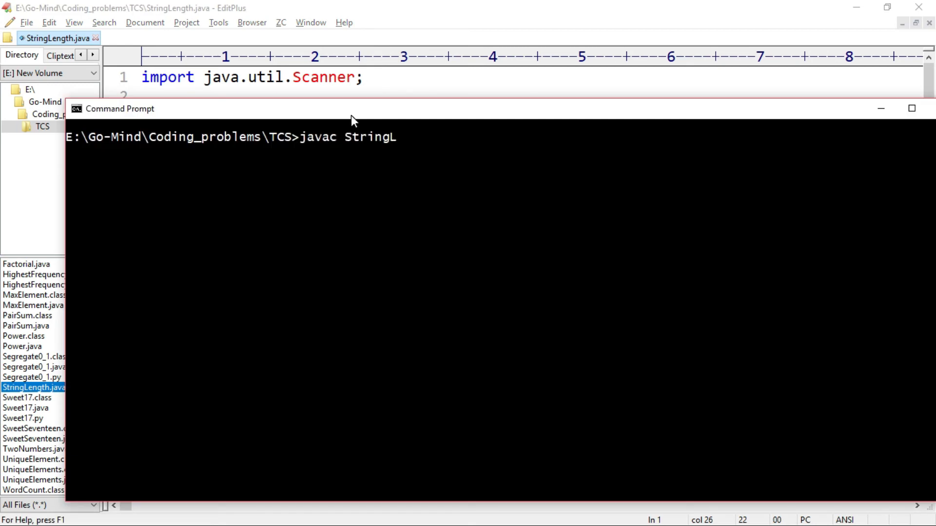
{"action": "type", "text": "ength."}
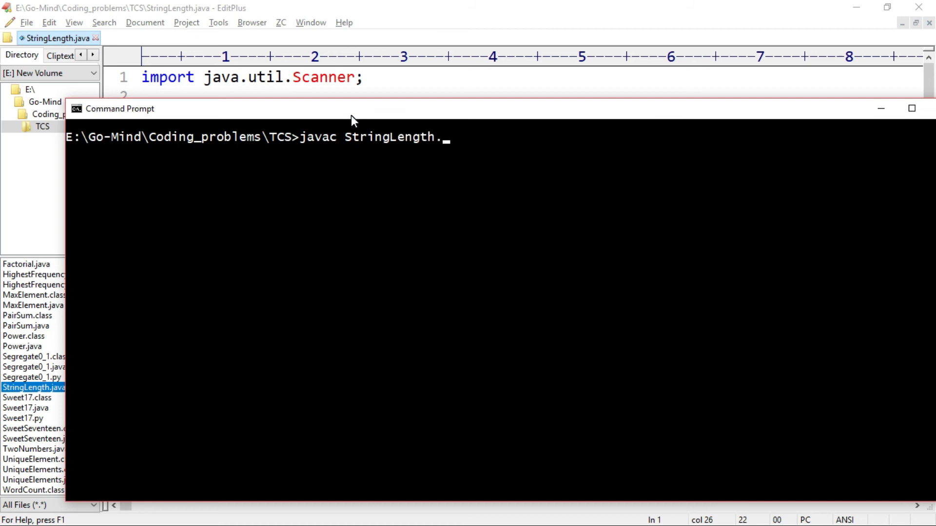
{"action": "type", "text": "java"}
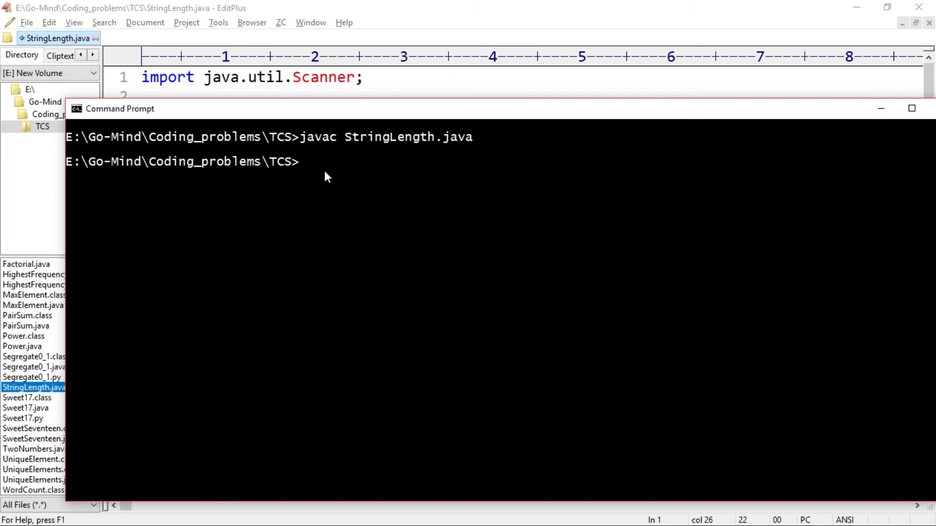
{"action": "mouse_move", "coordinate": [310, 174]}
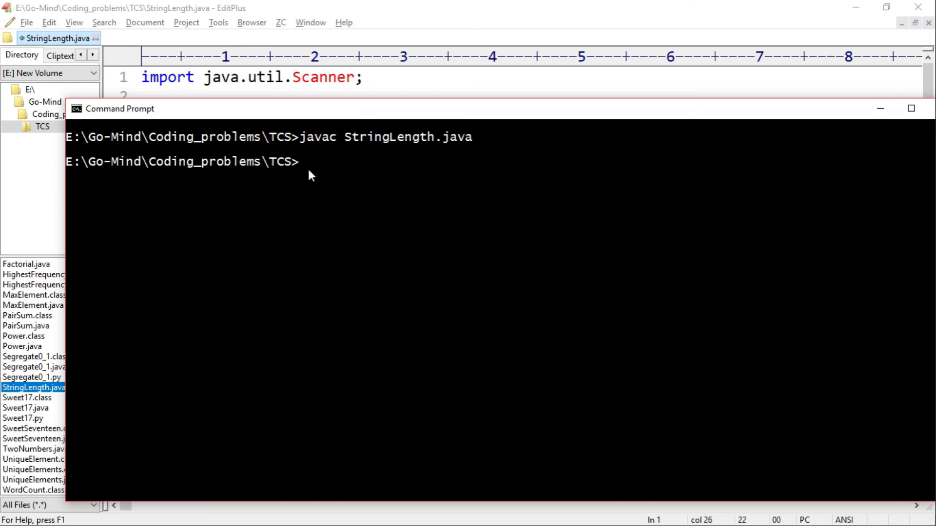
{"action": "type", "text": "ja"}
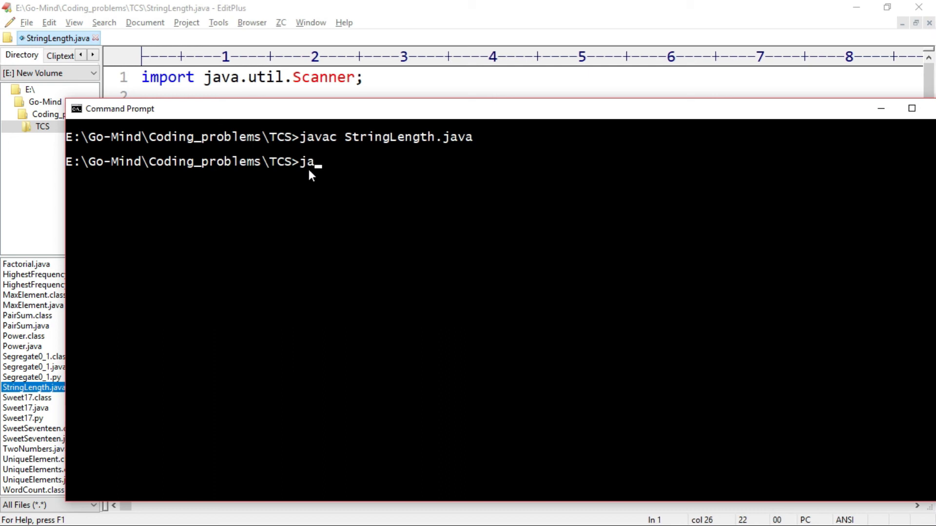
- Run java StringLength and enter Hello World, which prints 11
{"action": "type", "text": "va StringLength"}
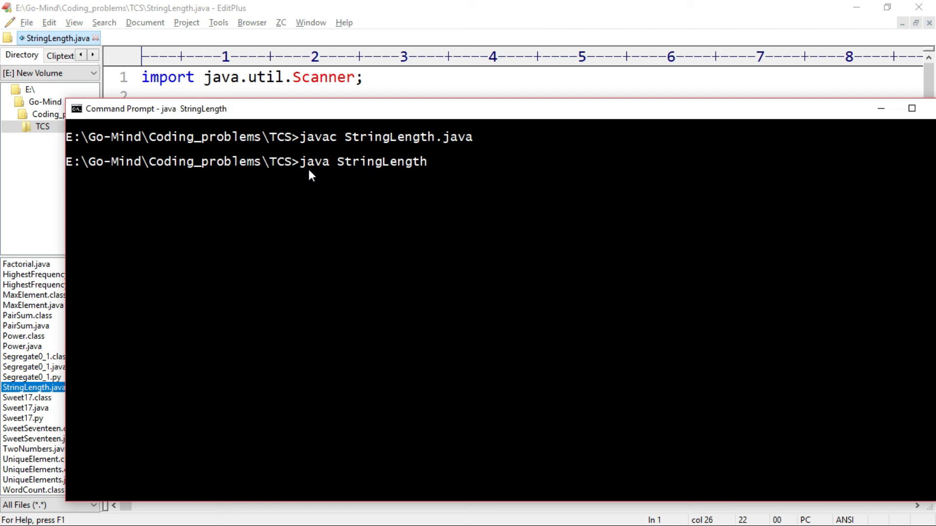
{"action": "mouse_move", "coordinate": [142, 204]}
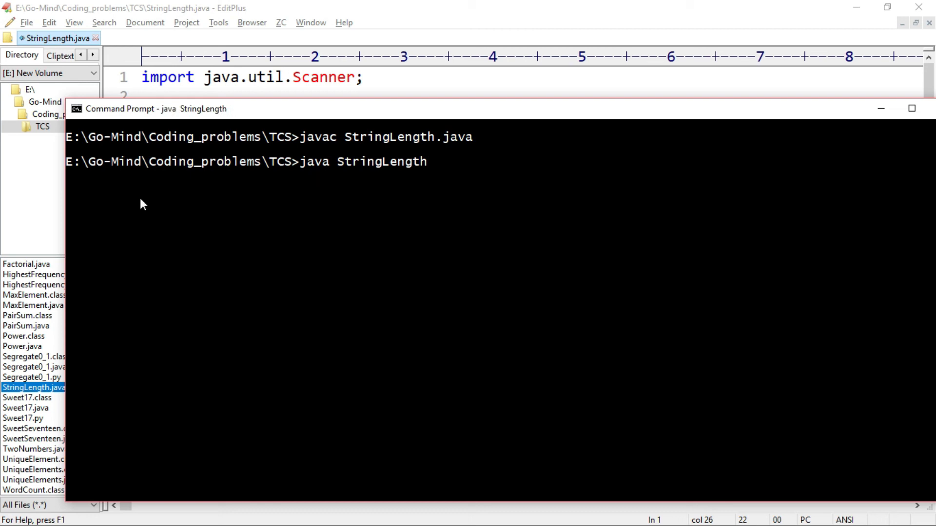
{"action": "key", "text": "Return"}
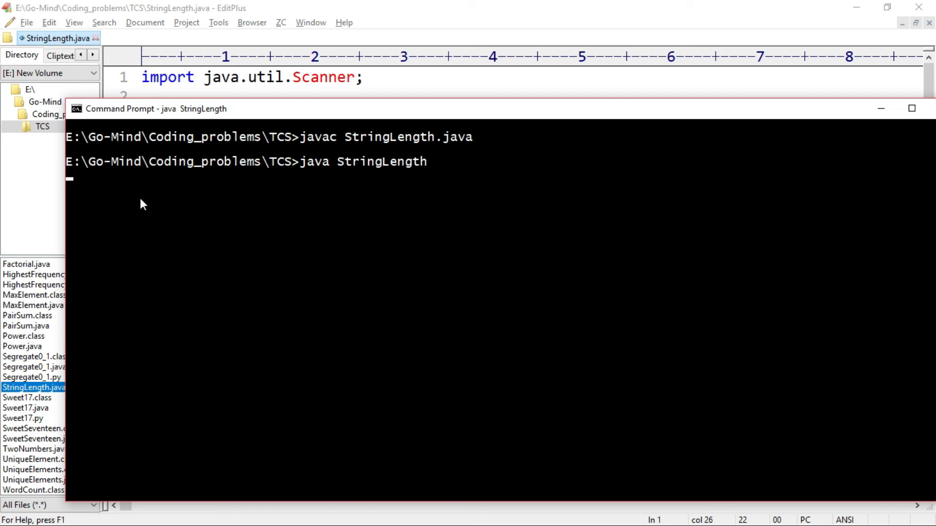
{"action": "mouse_move", "coordinate": [126, 211]}
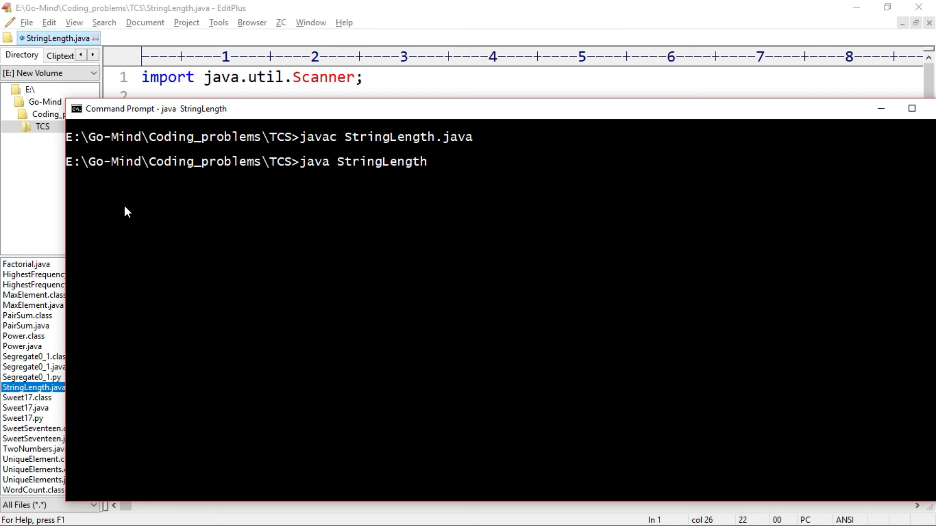
{"action": "type", "text": "Hello"}
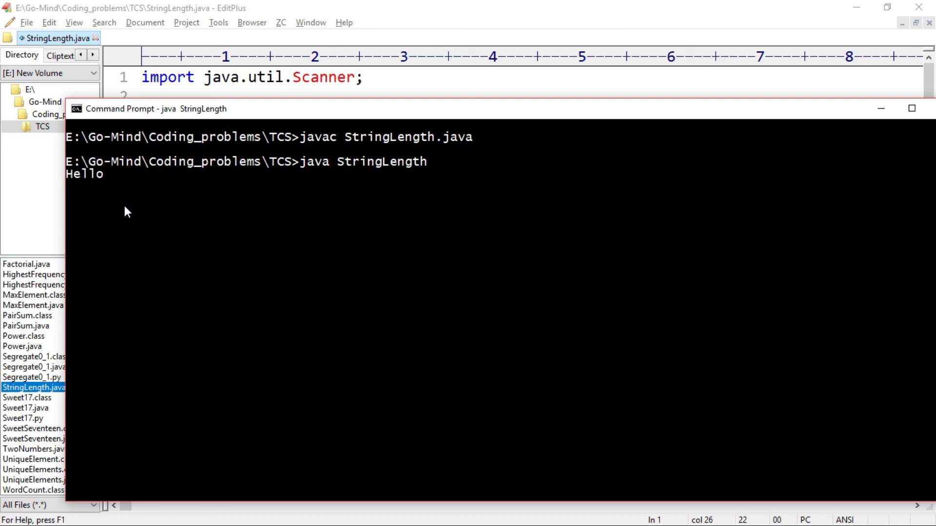
{"action": "type", "text": "World"}
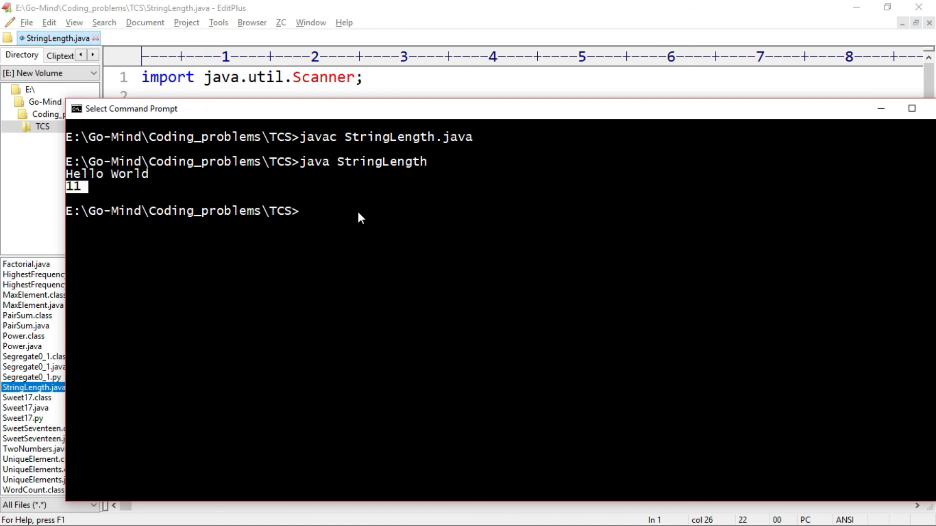
{"action": "mouse_move", "coordinate": [71, 179]}
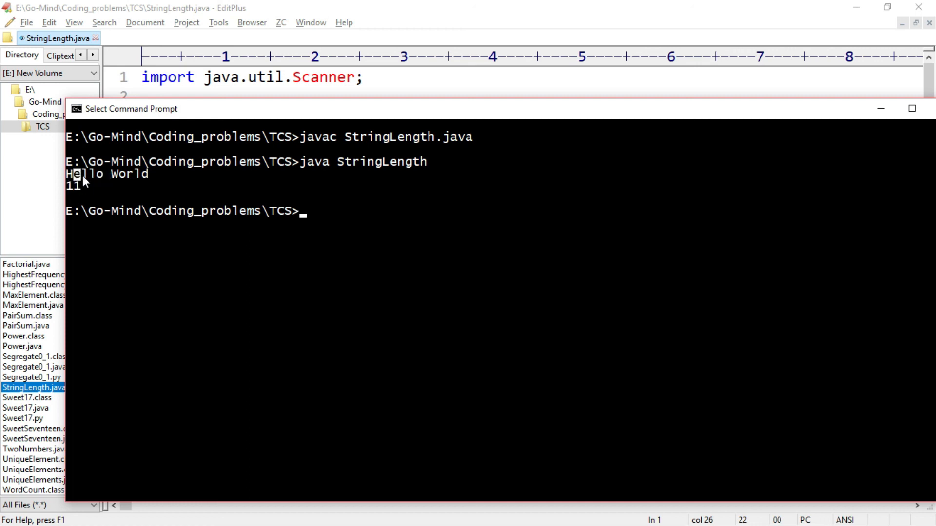
{"action": "mouse_move", "coordinate": [96, 182]}
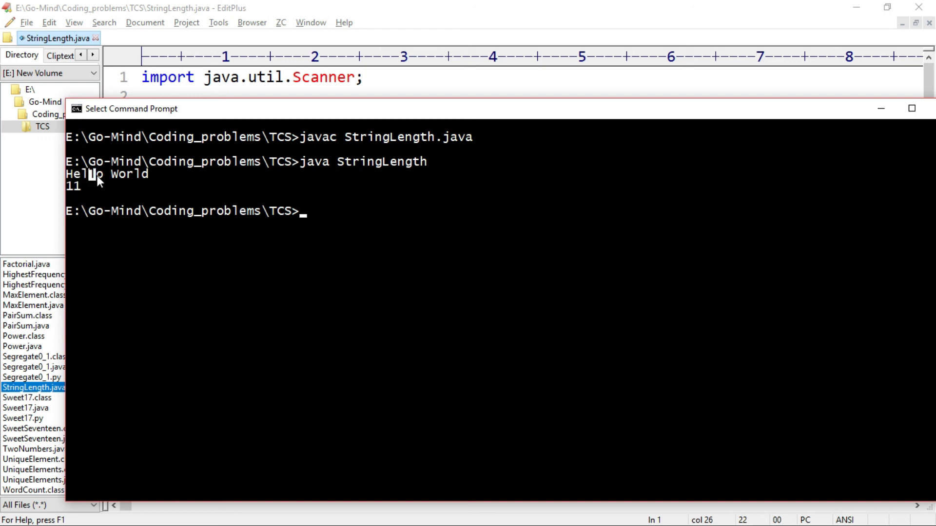
{"action": "mouse_move", "coordinate": [119, 180]}
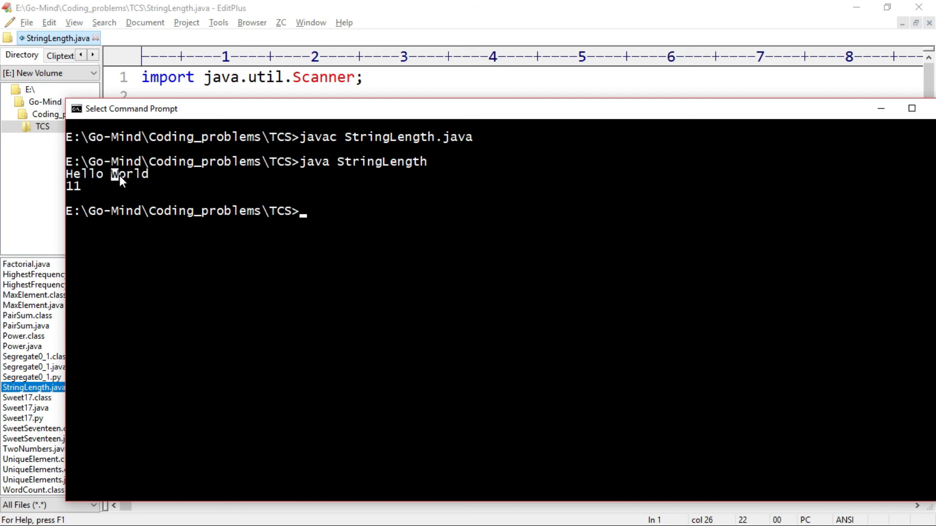
{"action": "mouse_move", "coordinate": [143, 182]}
{"action": "type", "text": "java StringLength"}
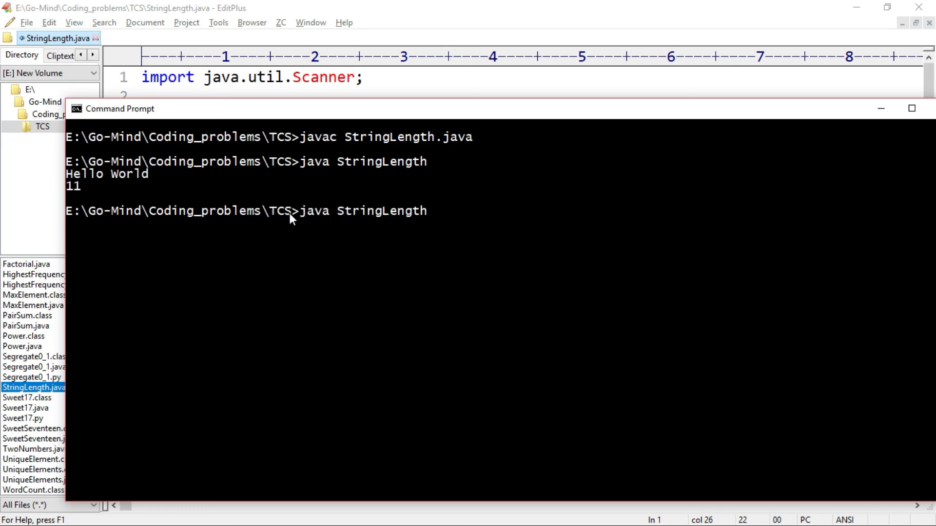
- Enter Hello-World for a second run printing 11, then return to the EditPlus code
{"action": "type", "text": "Hello-World"}
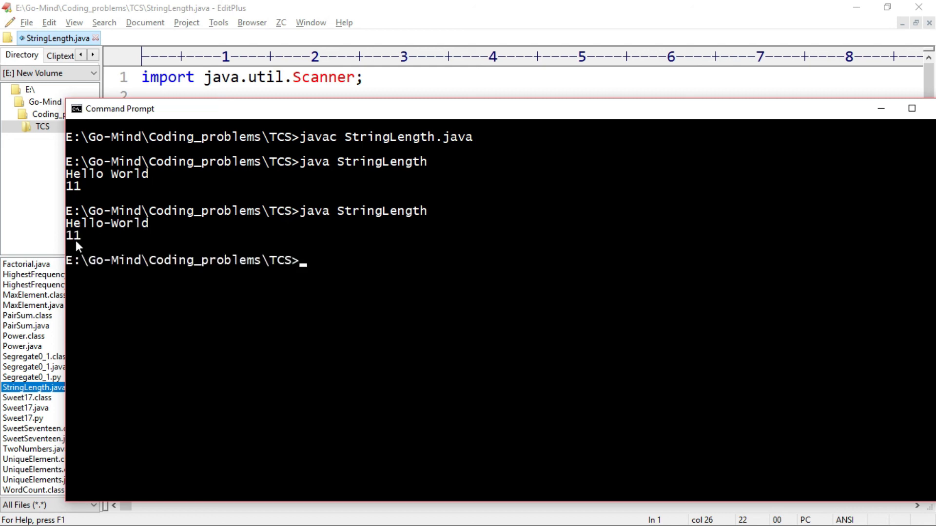
{"action": "left_click", "coordinate": [72, 235]}
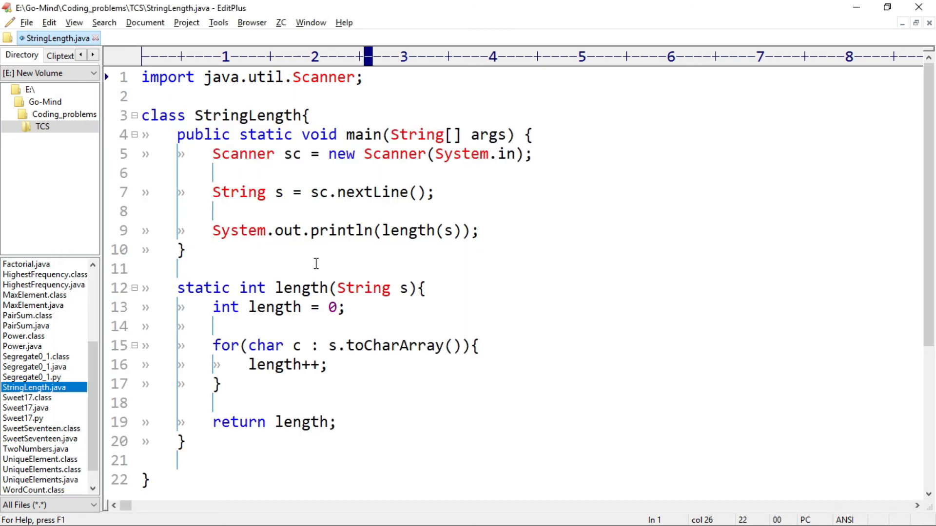
{"action": "mouse_move", "coordinate": [477, 281]}
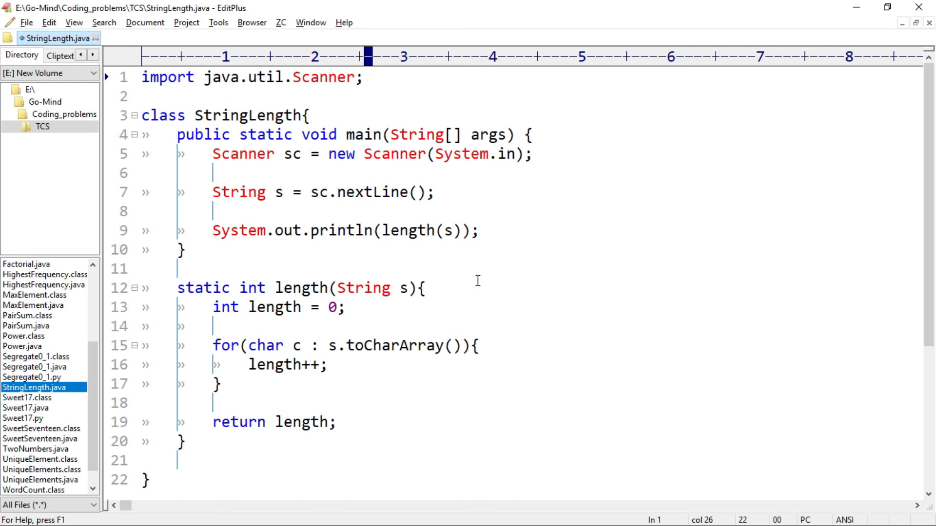
{"action": "left_click", "coordinate": [362, 76]}
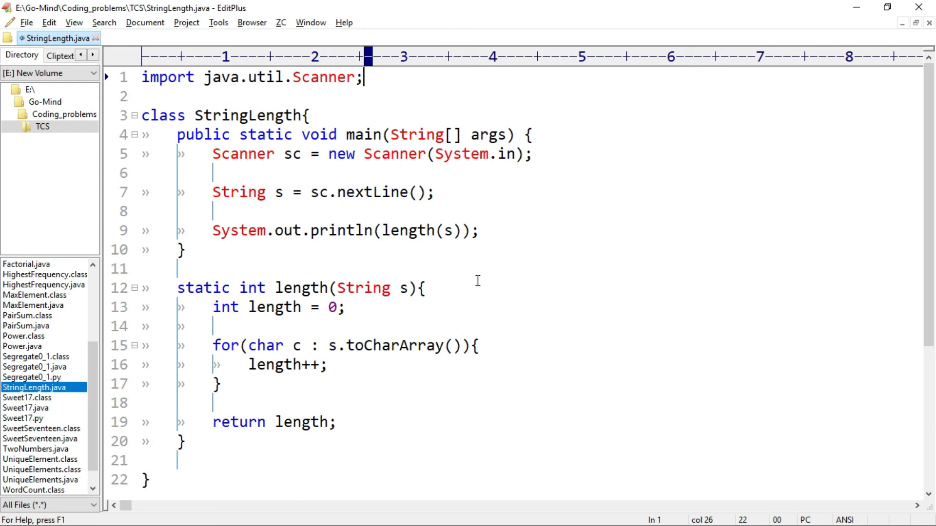